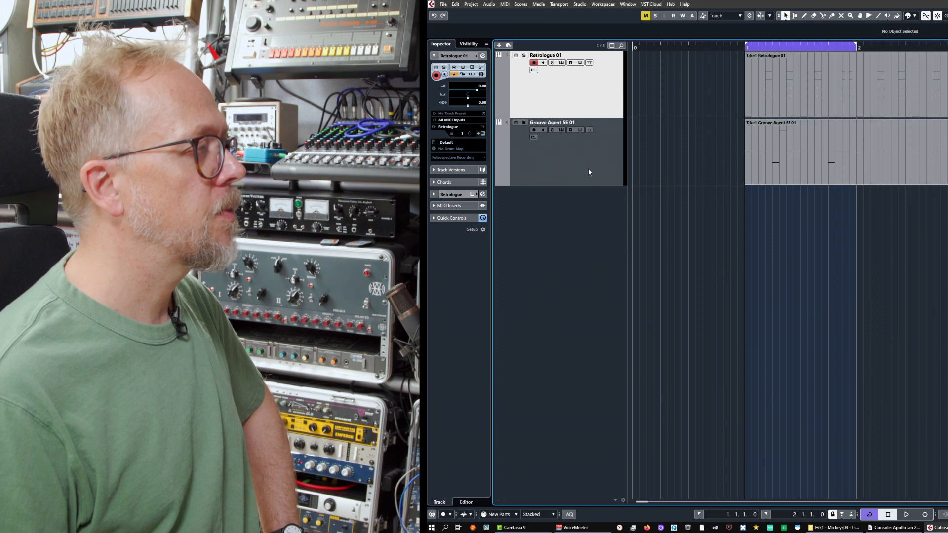
mouse_move(754, 288)
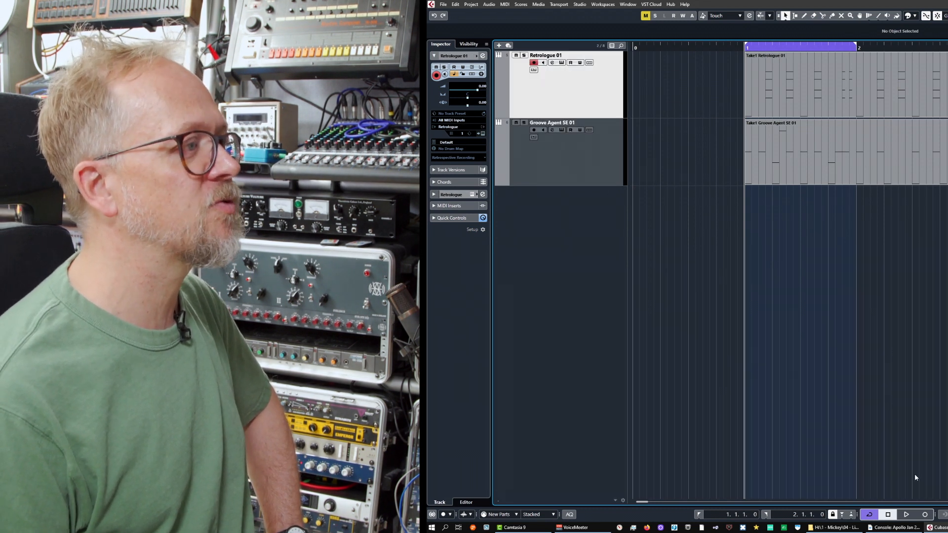
Colour the Retrologue 01 track teal and the Groove Agent SE 01 track blue
click(652, 14)
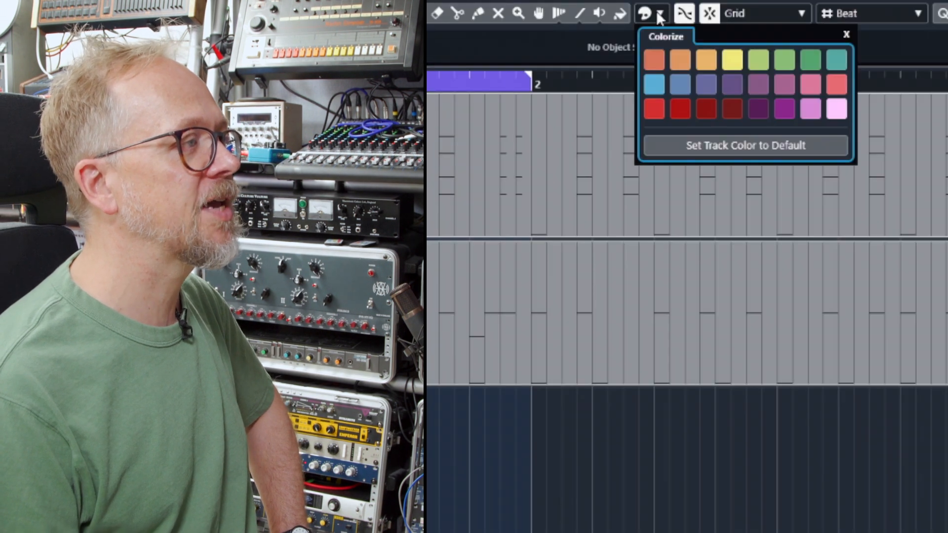
click(837, 59)
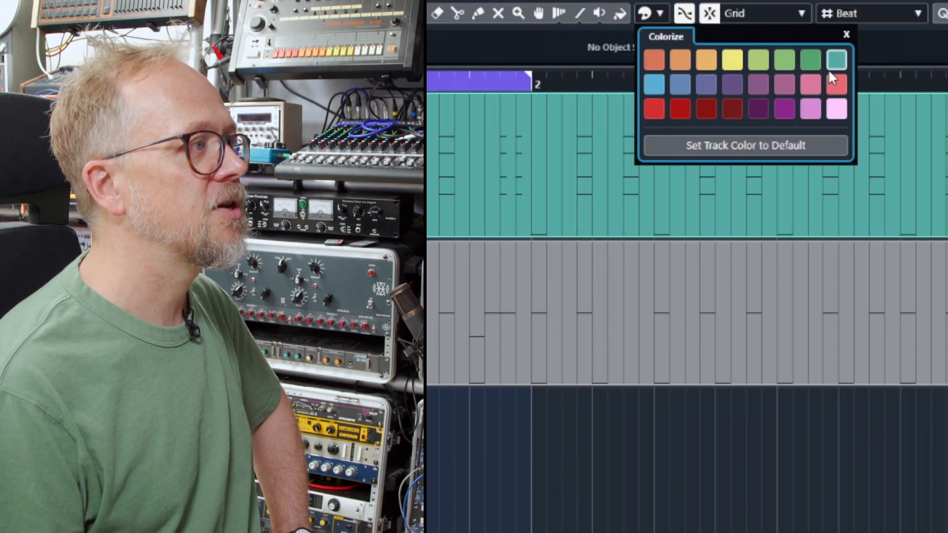
click(846, 33)
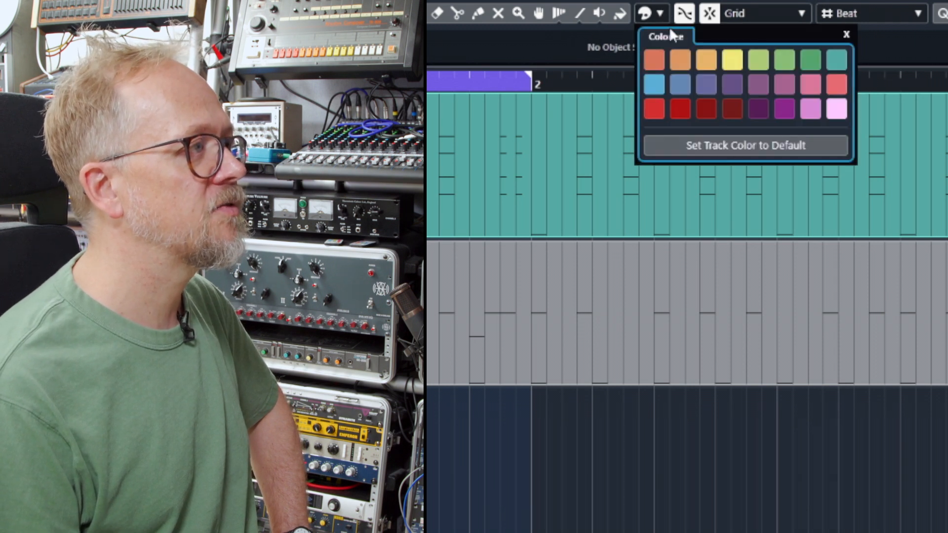
click(846, 34)
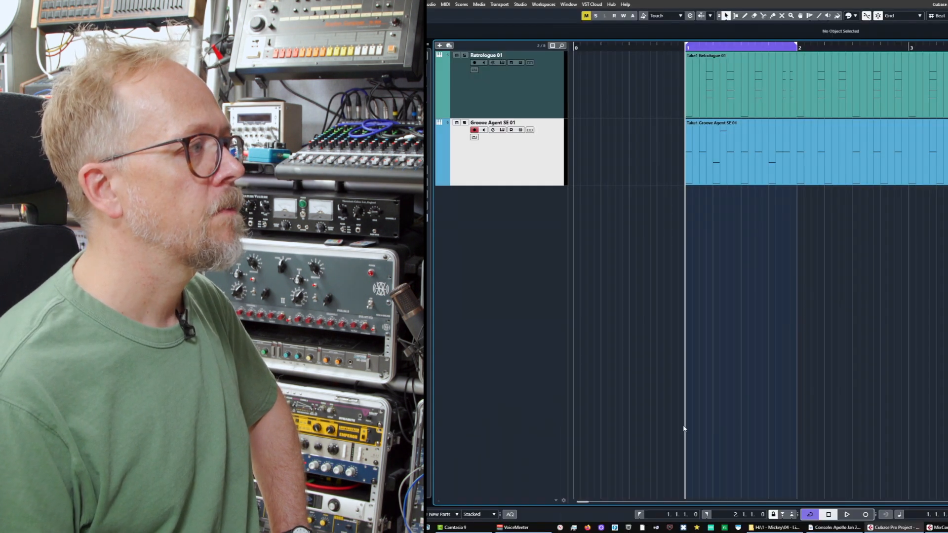
mouse_move(580, 271)
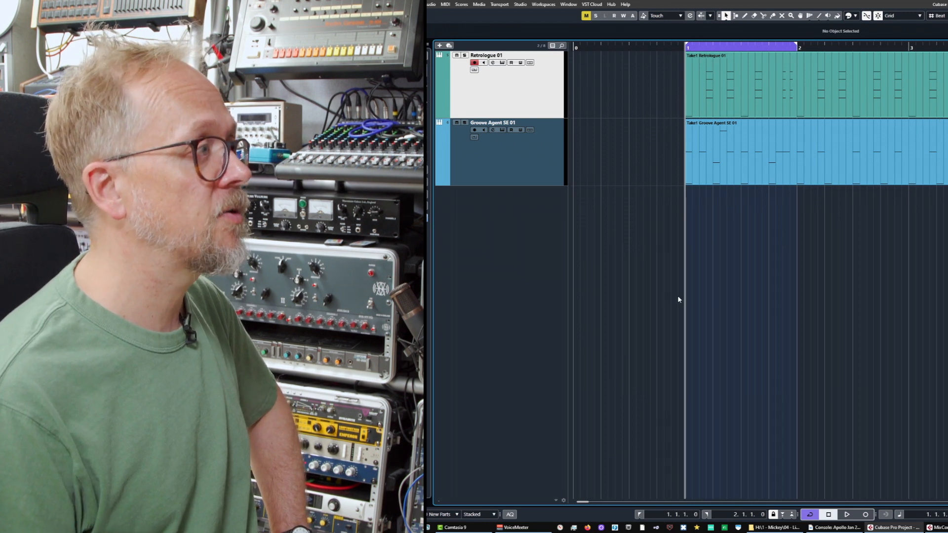
mouse_move(726, 317)
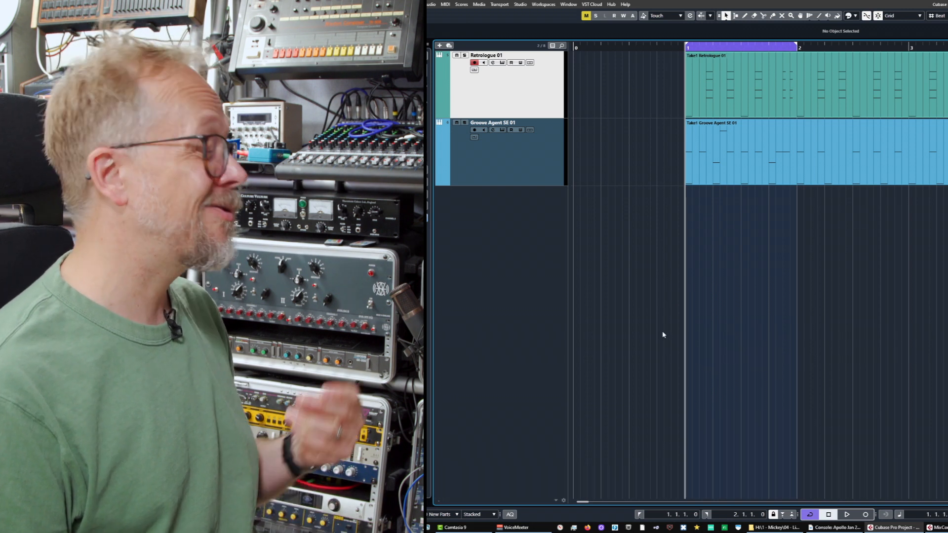
mouse_move(705, 304)
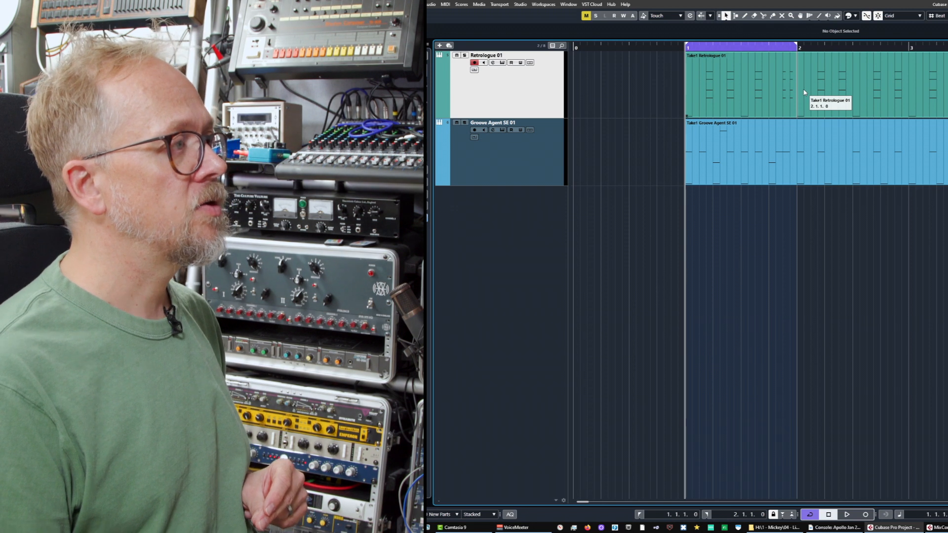
Select the Retrologue MIDI part and open it in the Key Editor
click(741, 82)
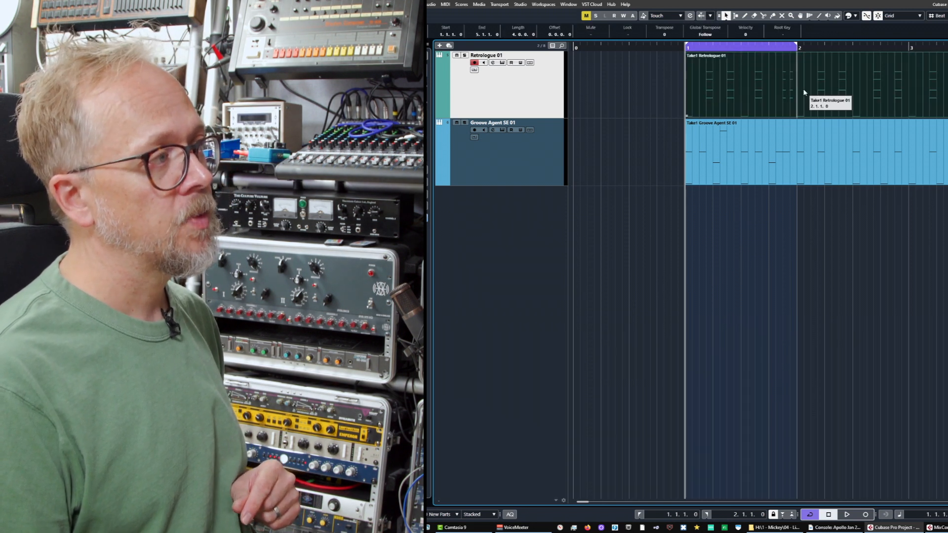
double_click(741, 78)
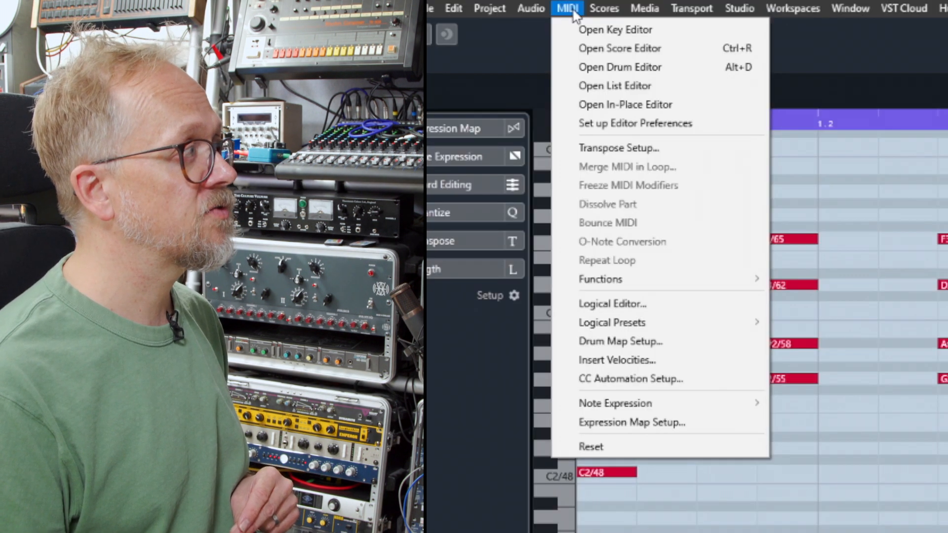
mouse_move(616, 30)
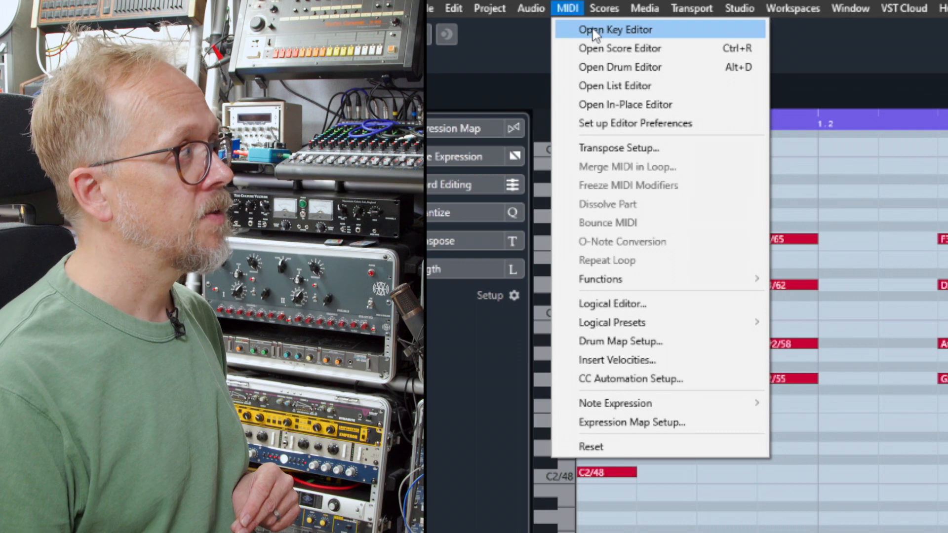
mouse_move(619, 48)
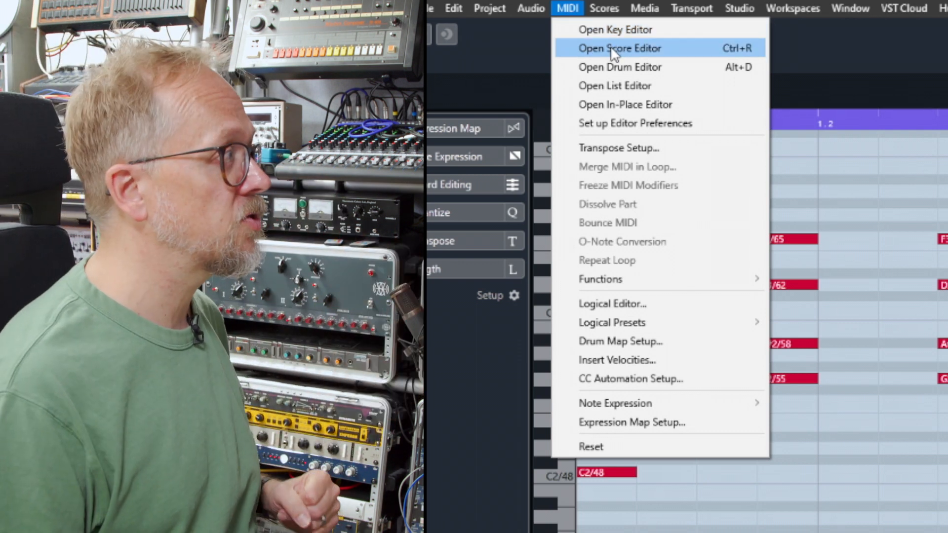
mouse_move(619, 67)
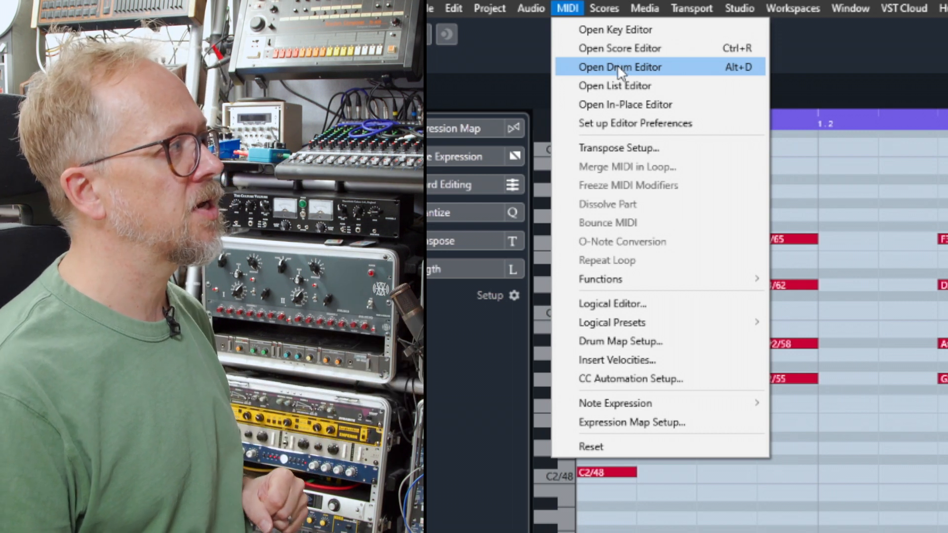
mouse_move(624, 86)
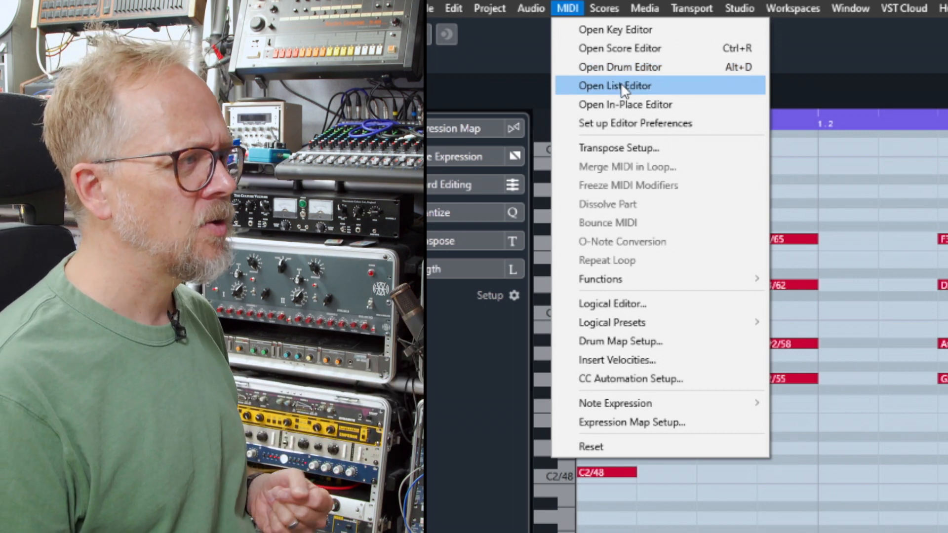
Open the Retrologue part in the List Editor, then bring up the MIDI menu again
click(615, 85)
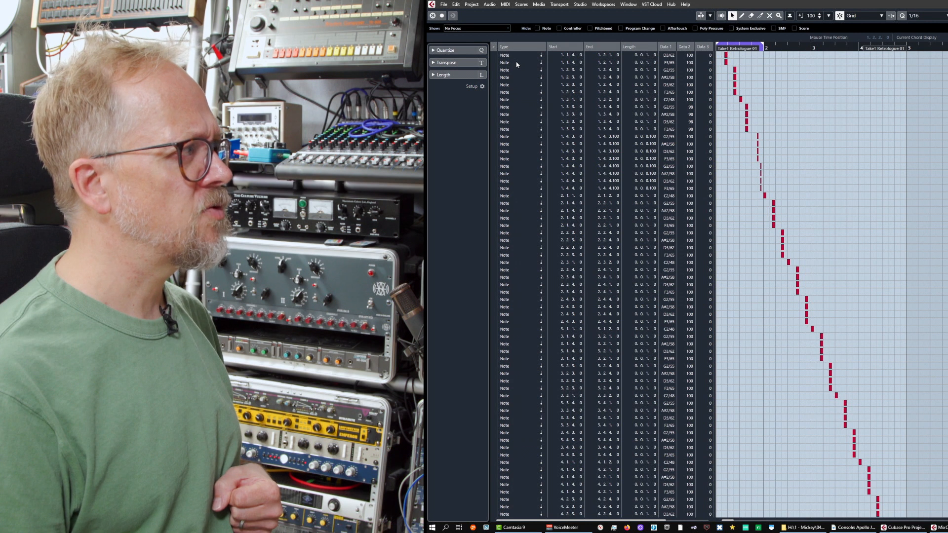
mouse_move(620, 147)
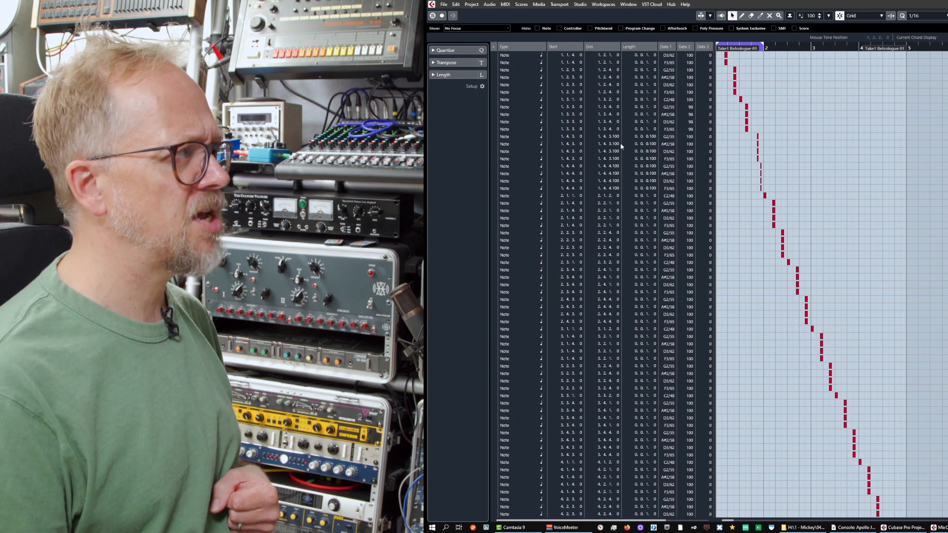
mouse_move(800, 203)
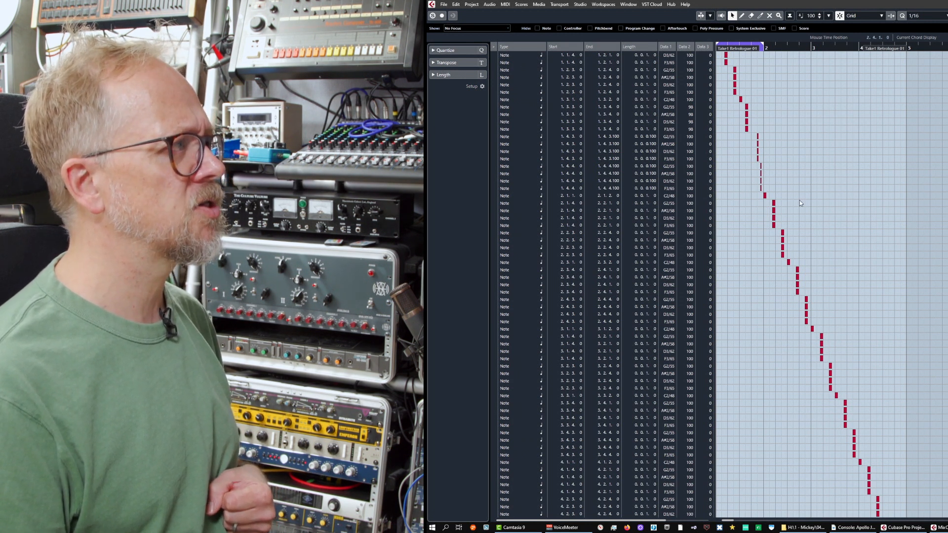
click(505, 4)
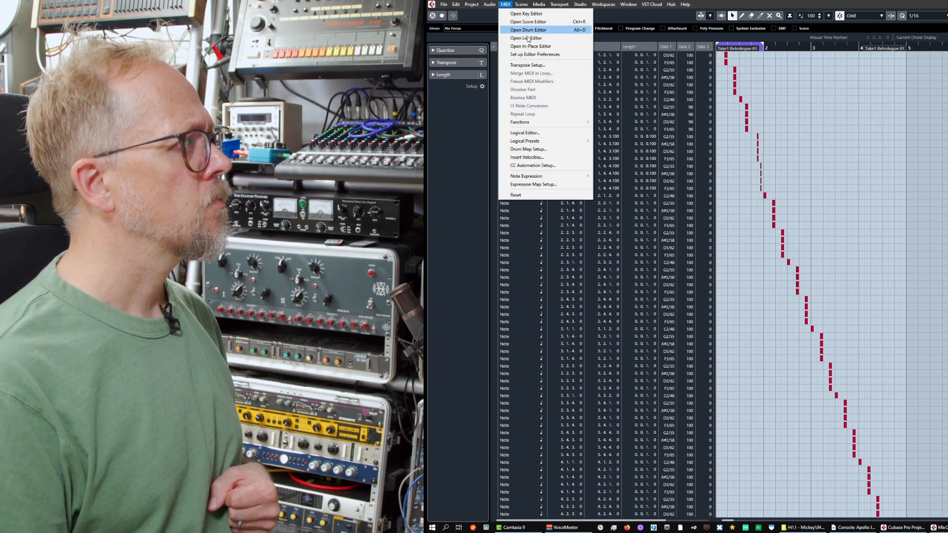
Switch the Retrologue part back to the Key Editor
click(525, 13)
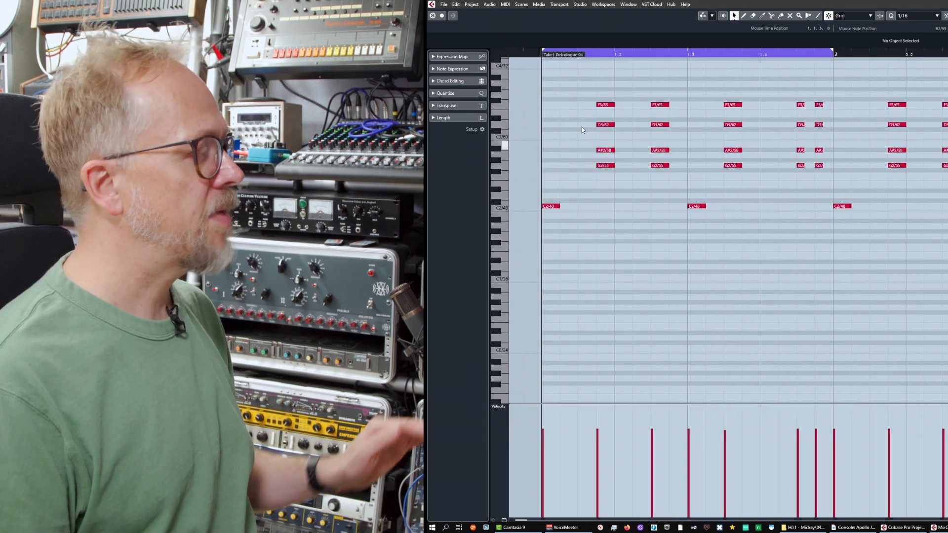
mouse_move(525, 278)
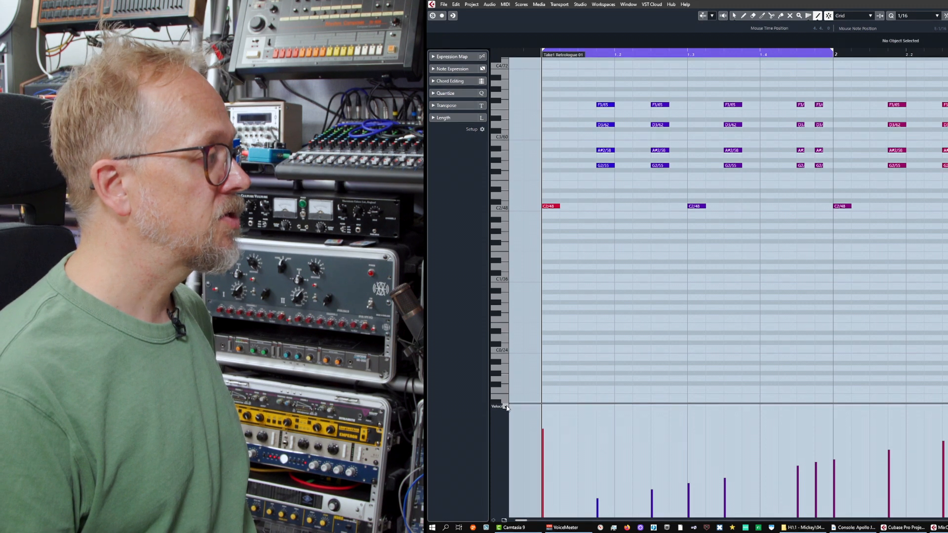
Switch the Key Editor's controller lane from velocity to Pitchbend
click(497, 407)
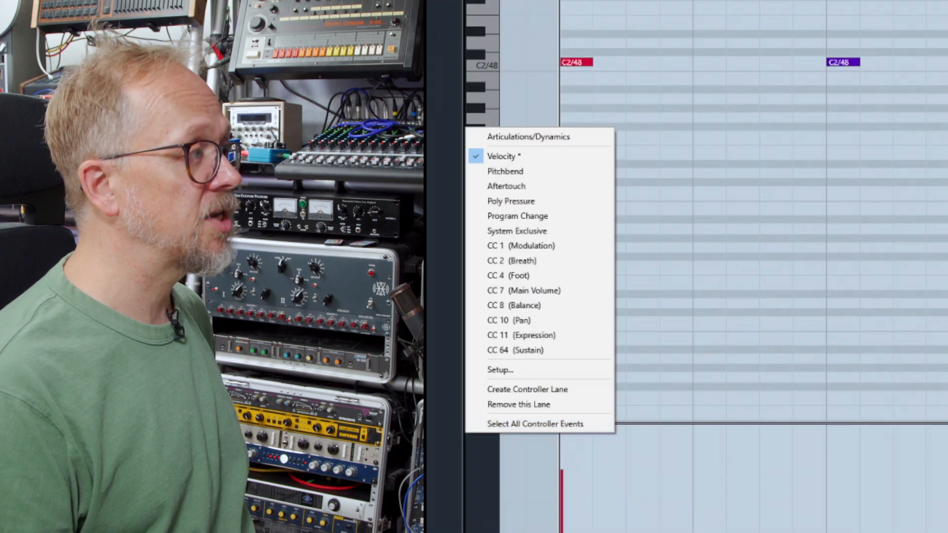
mouse_move(517, 172)
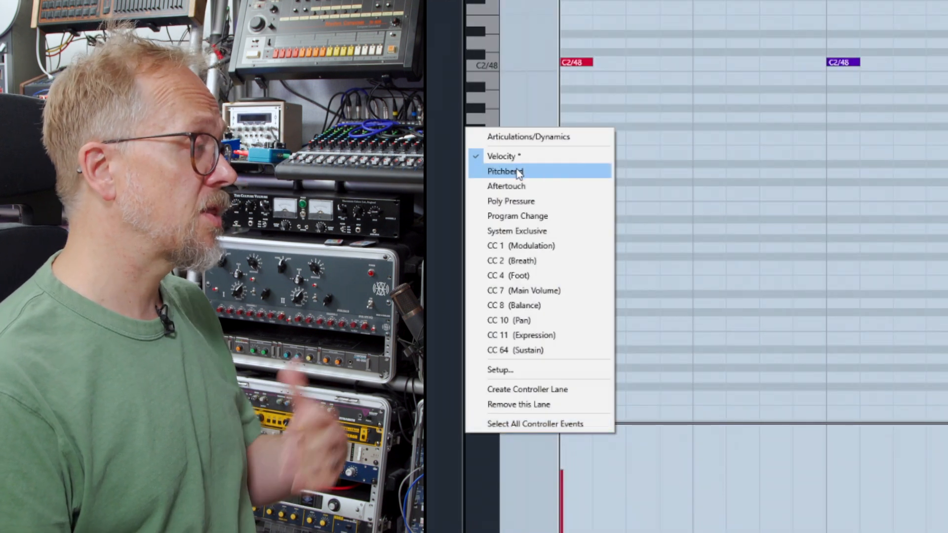
click(501, 156)
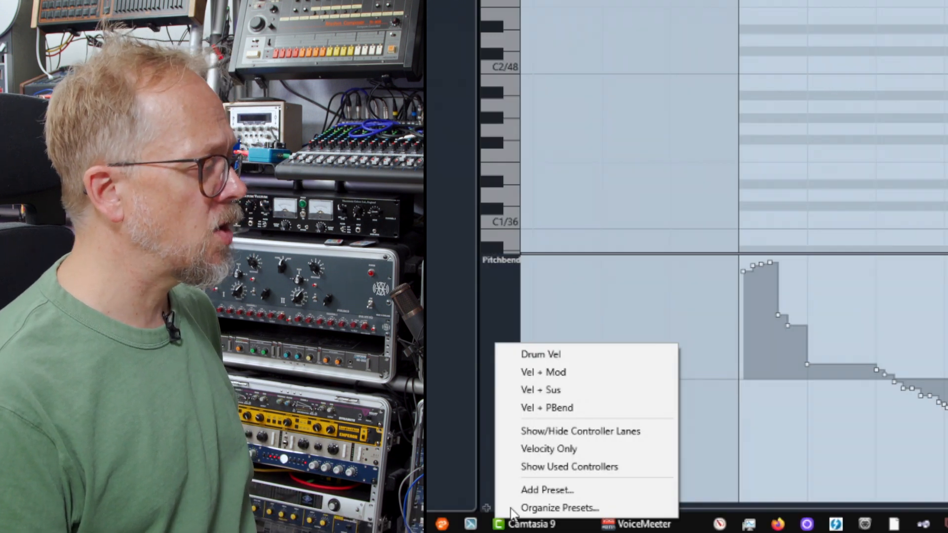
mouse_move(564, 407)
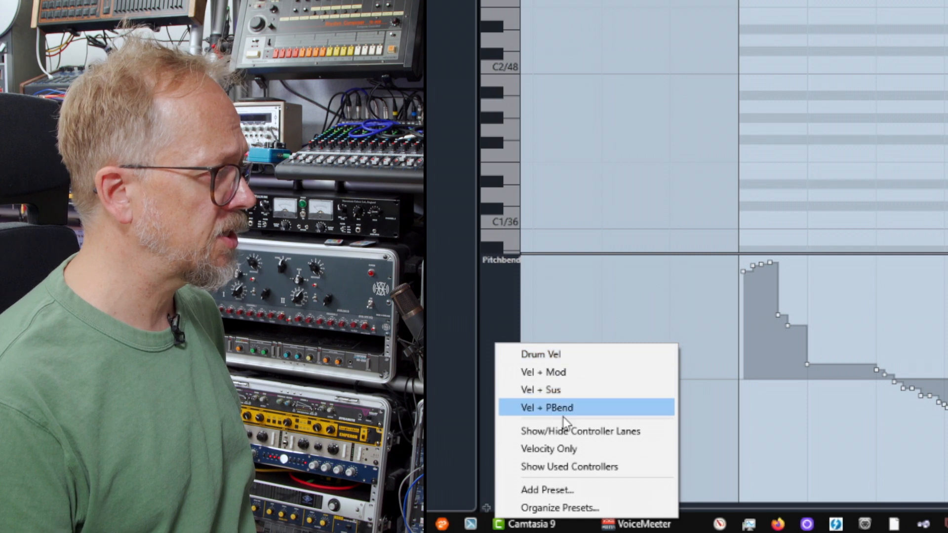
mouse_move(557, 371)
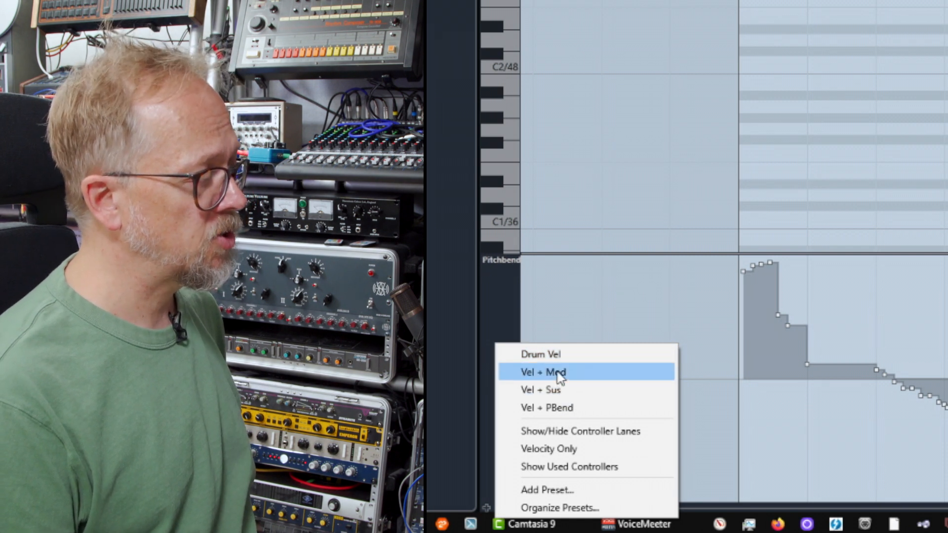
mouse_move(562, 390)
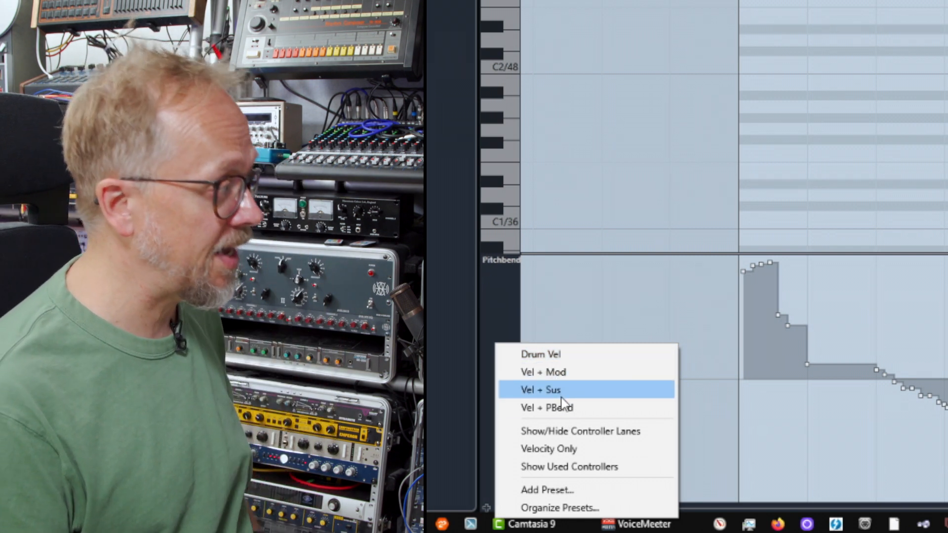
mouse_move(581, 431)
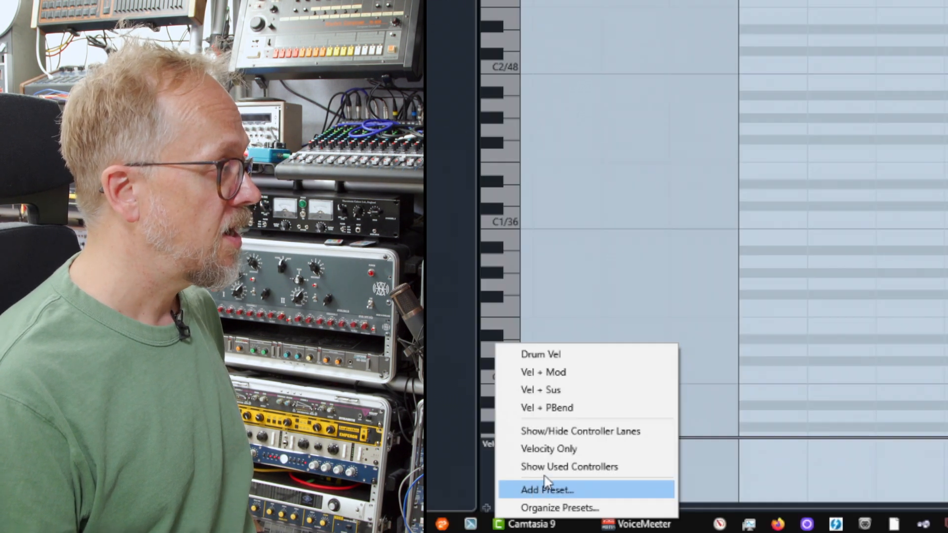
Close the Key Editor to return to the project window
click(569, 466)
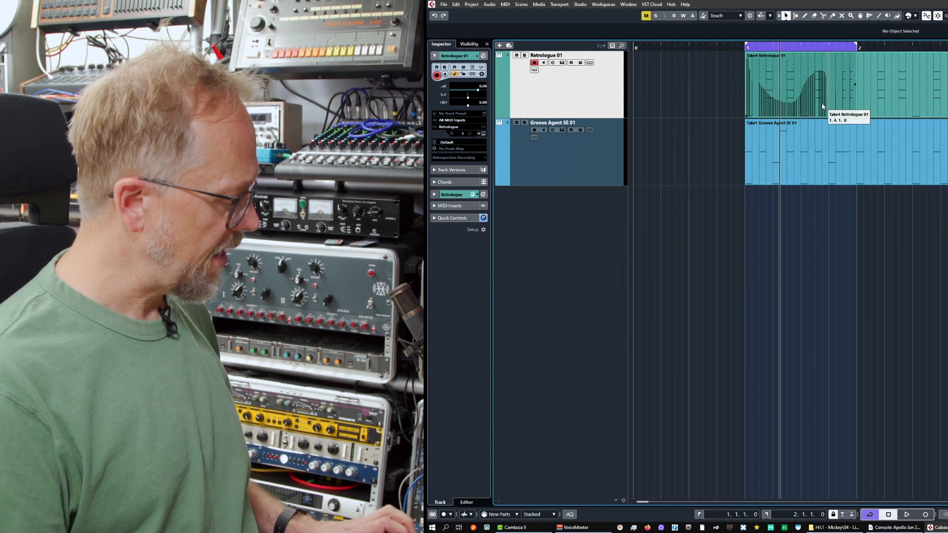
Select the Retrologue part and browse the Project and Edit menus toward Undo
click(798, 85)
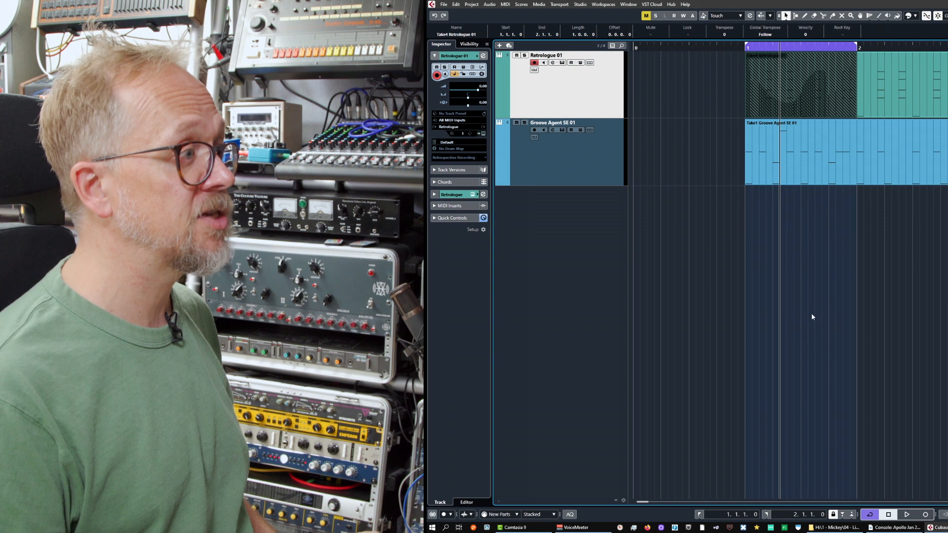
mouse_move(850, 274)
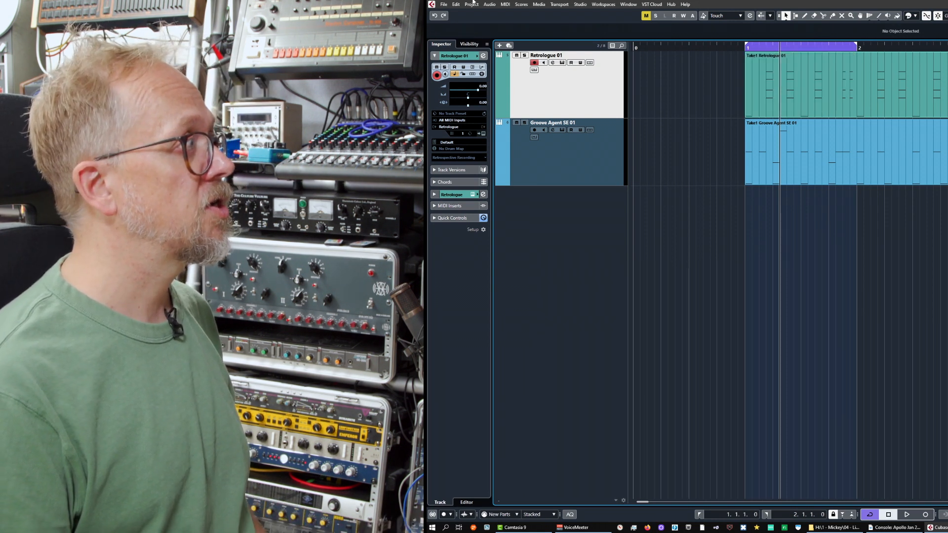
click(471, 5)
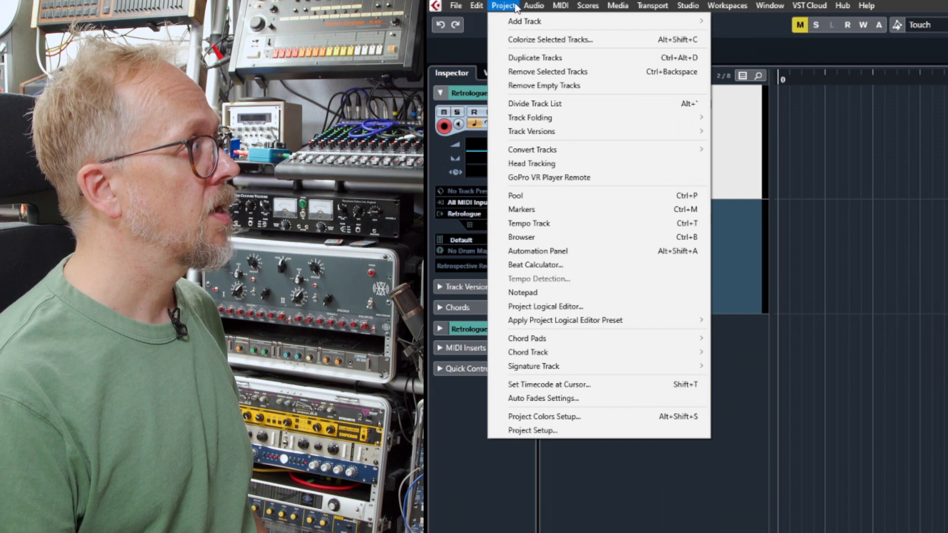
click(477, 6)
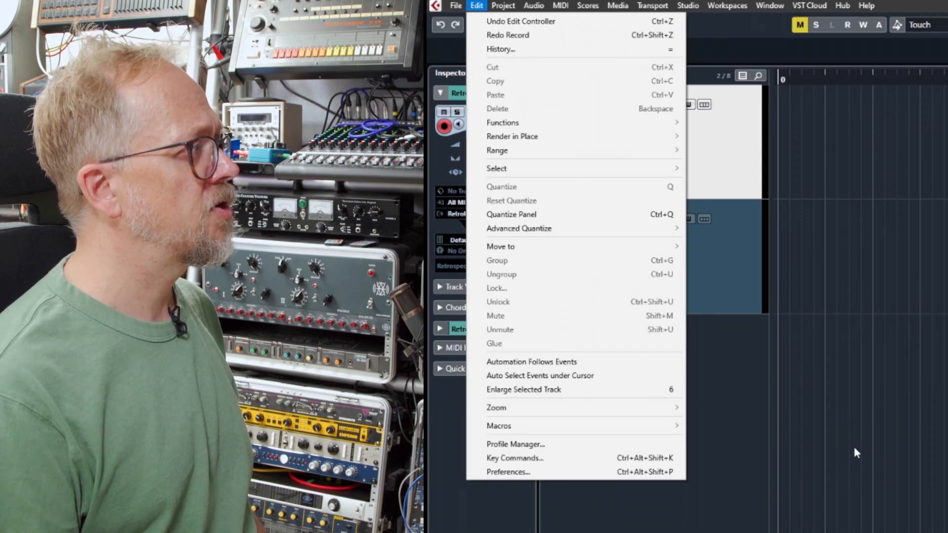
mouse_move(520, 21)
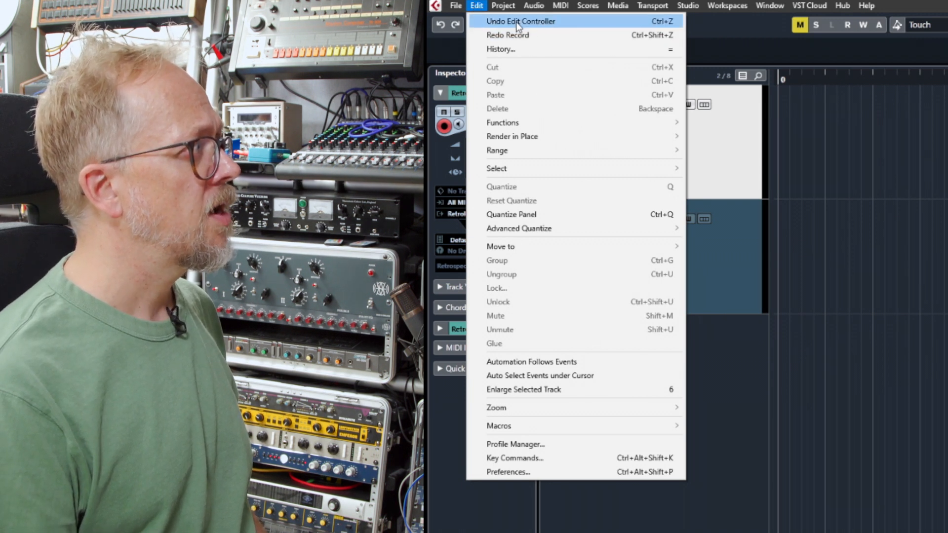
mouse_move(511, 50)
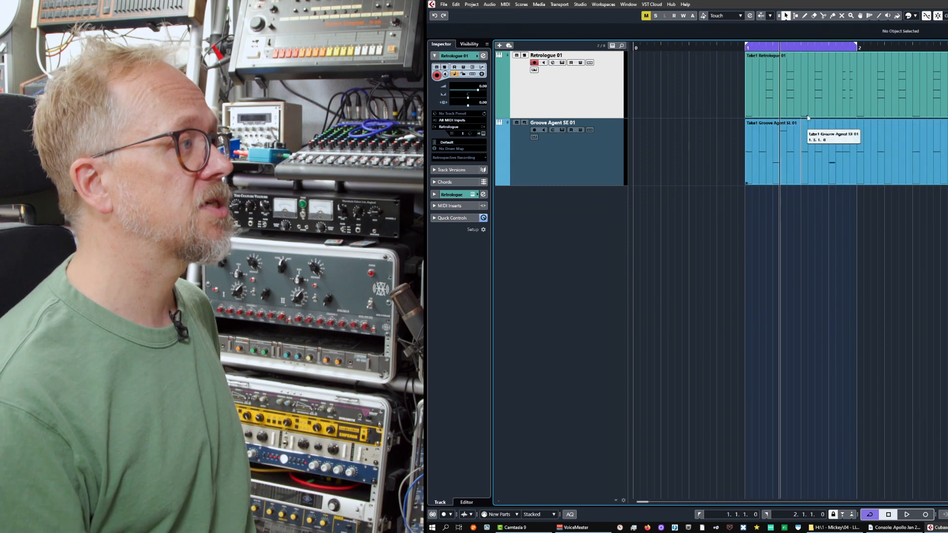
click(805, 81)
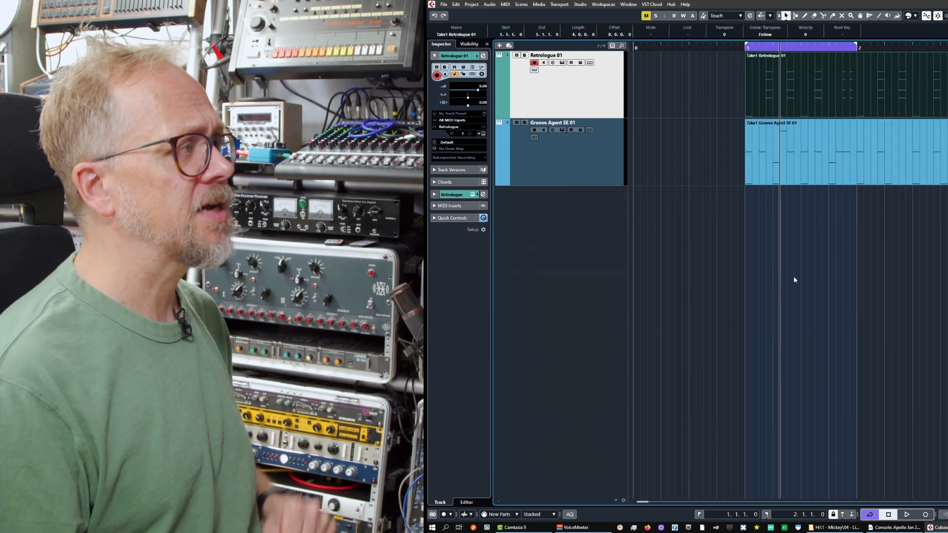
mouse_move(795, 310)
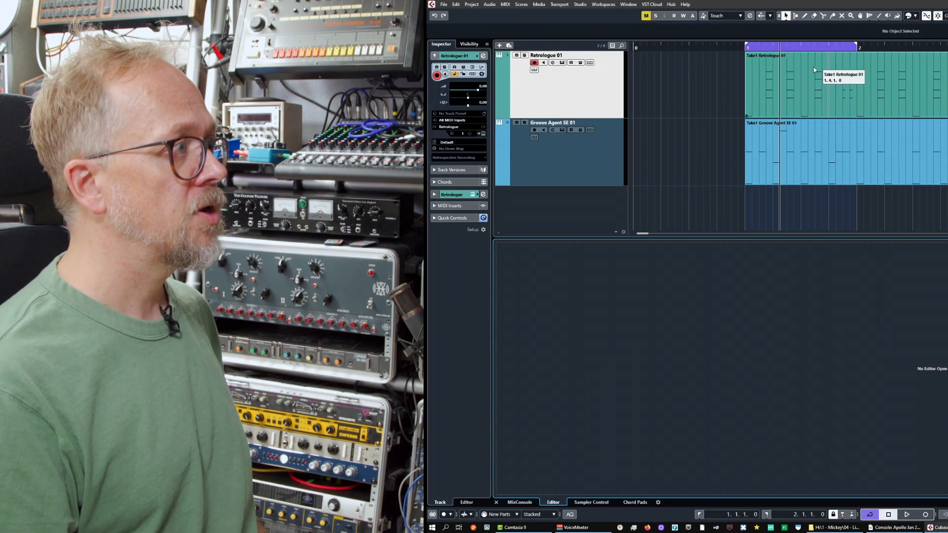
double_click(840, 81)
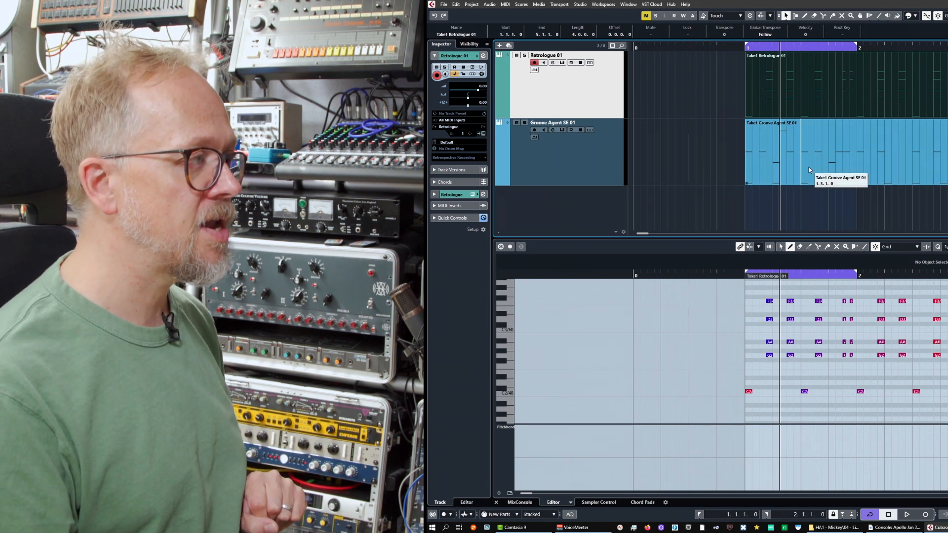
click(551, 122)
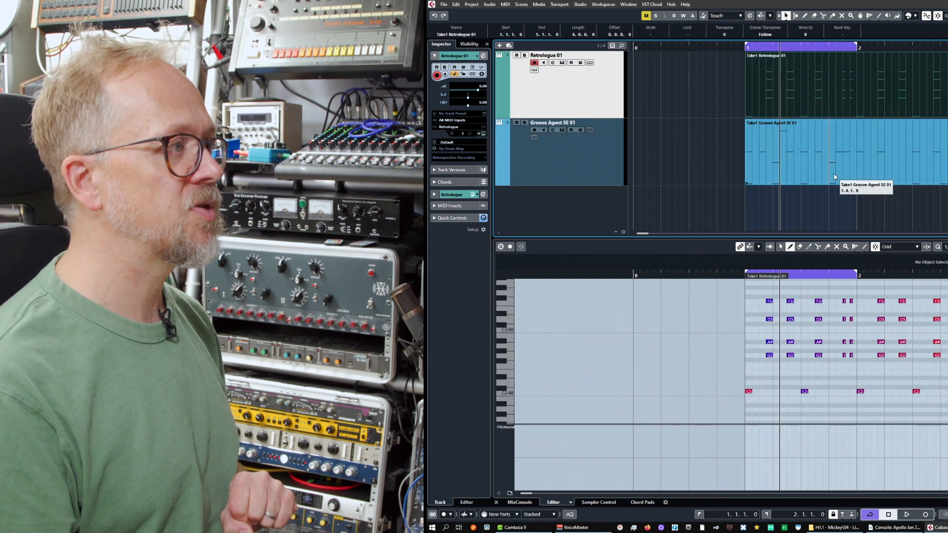
click(552, 122)
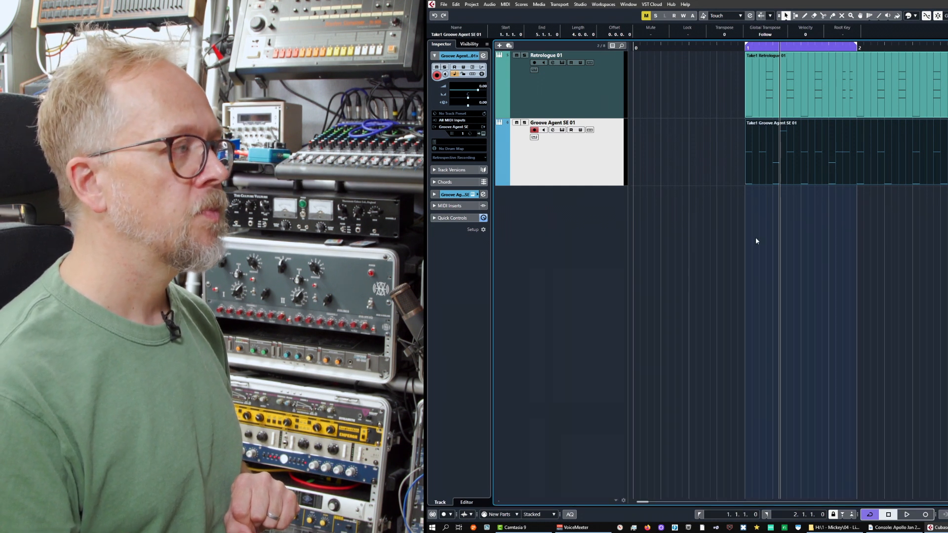
Select the Retrologue track and open its notes in the In-Place Editor
click(547, 55)
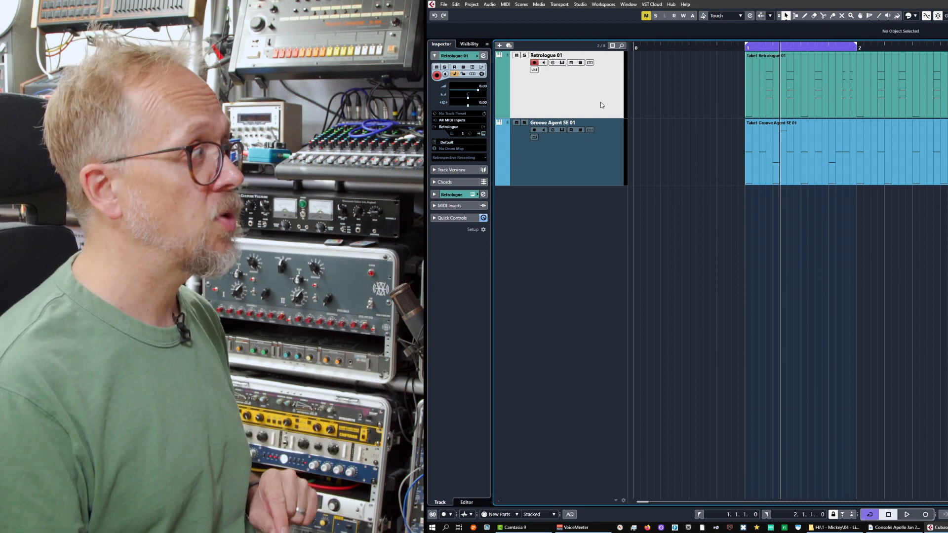
click(506, 5)
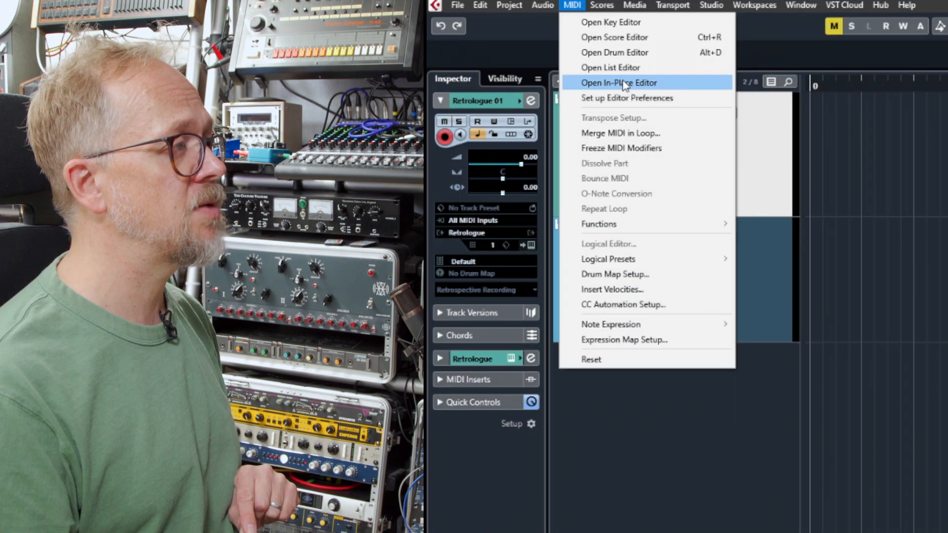
click(618, 83)
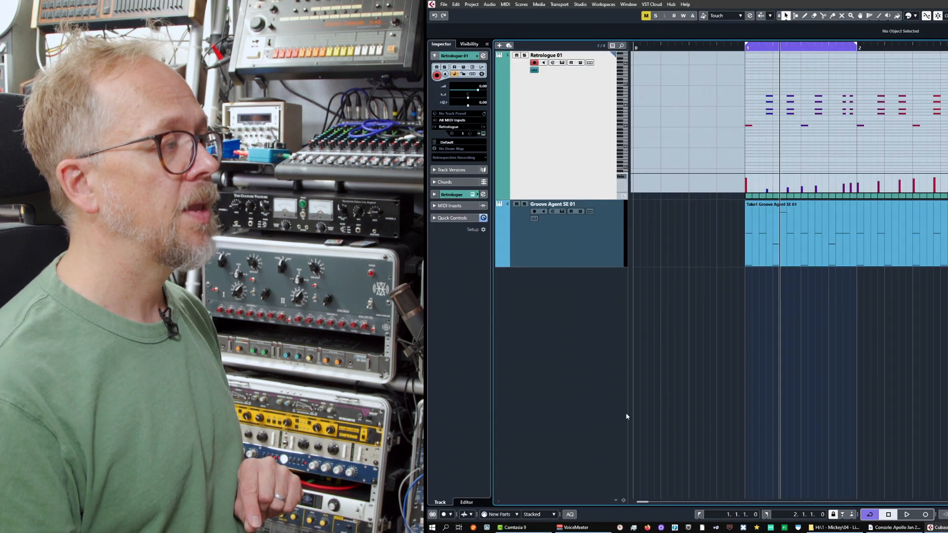